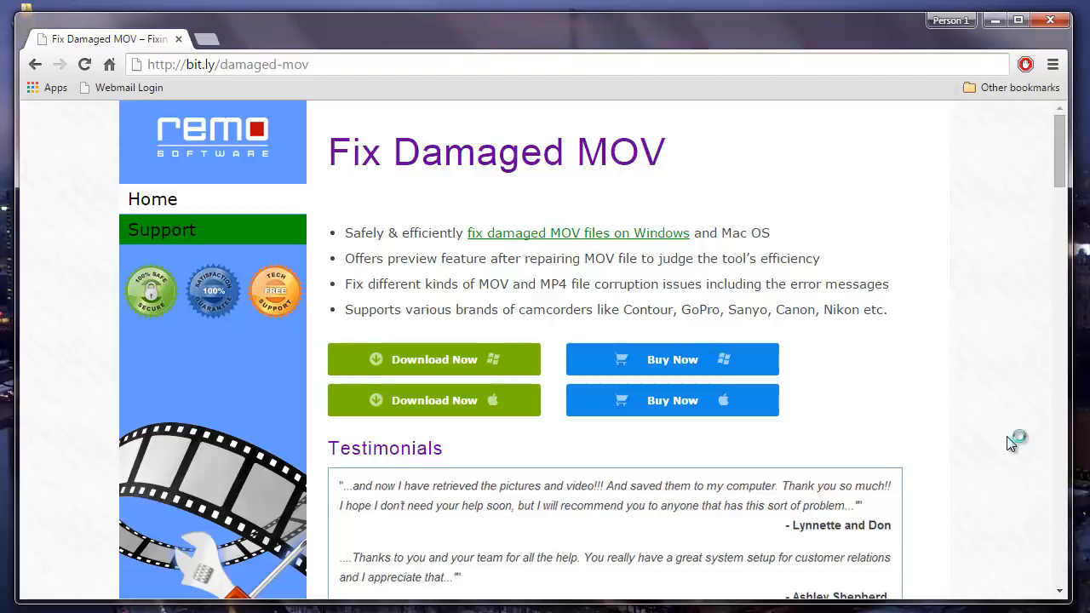
mouse_move(1010, 443)
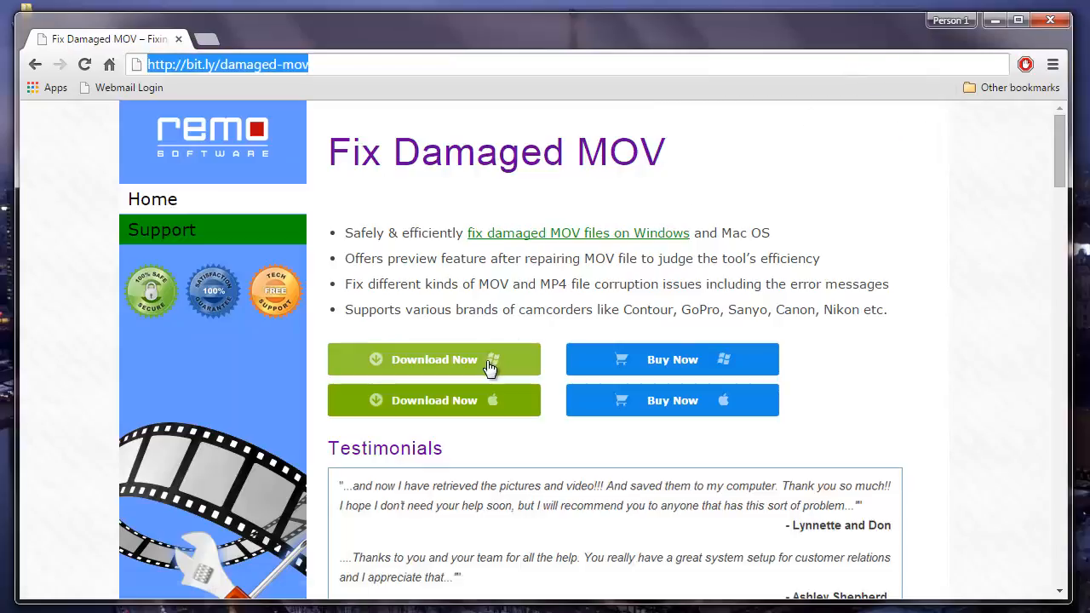
mouse_move(434, 359)
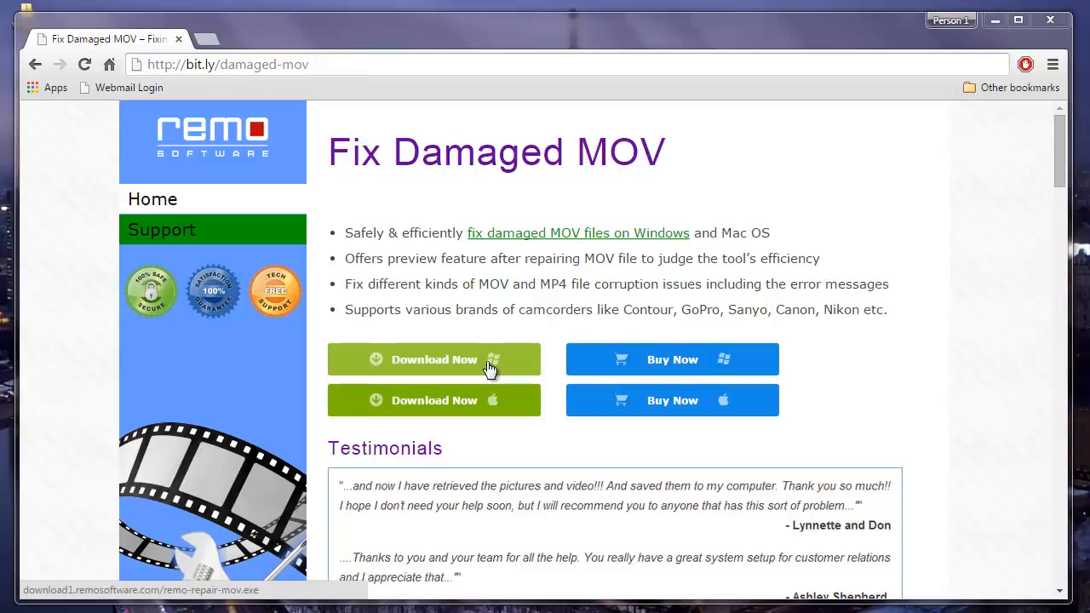
Load Contour ATC_0005.MOV from the Videos folder as the corrupted movie file
click(433, 358)
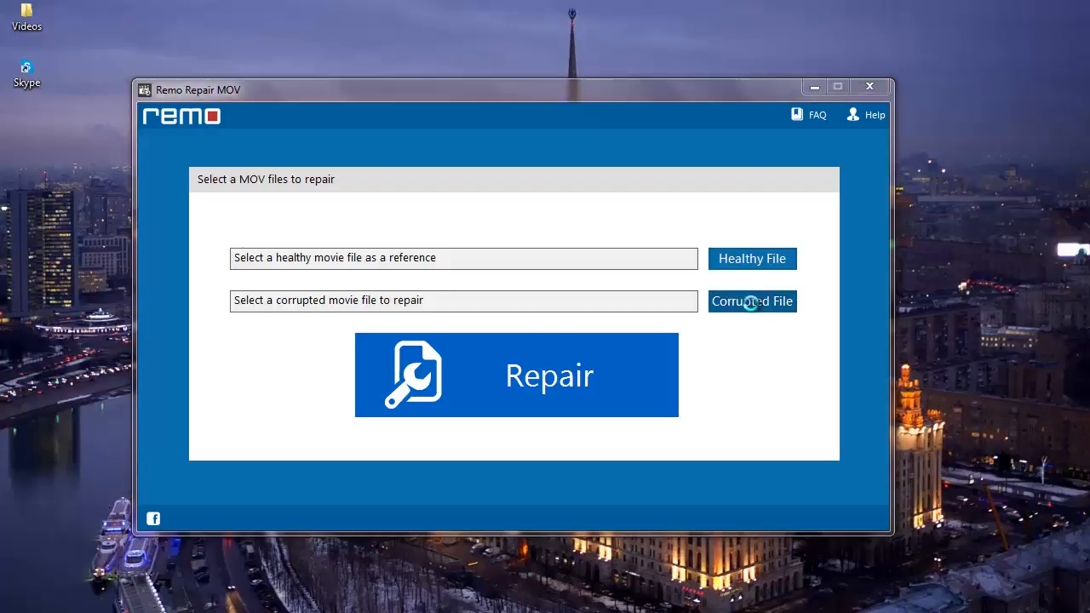
click(752, 302)
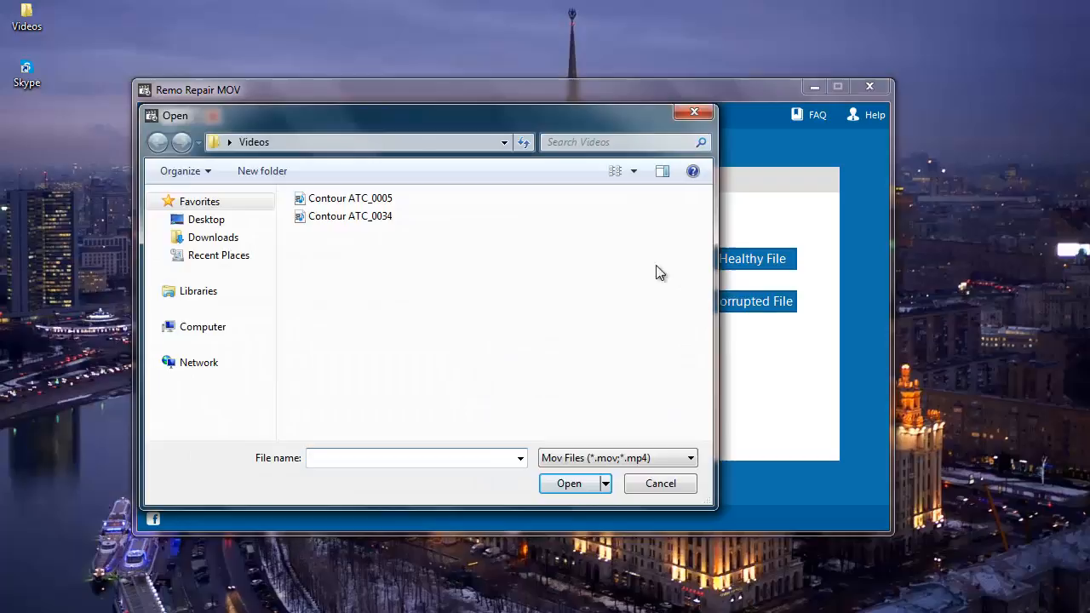
click(349, 198)
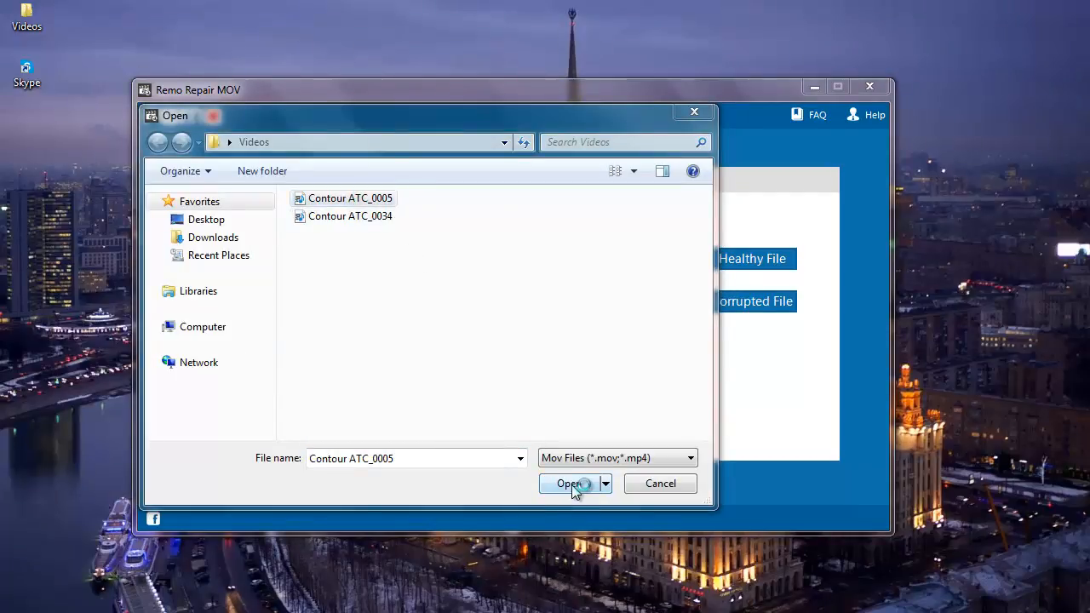
click(568, 483)
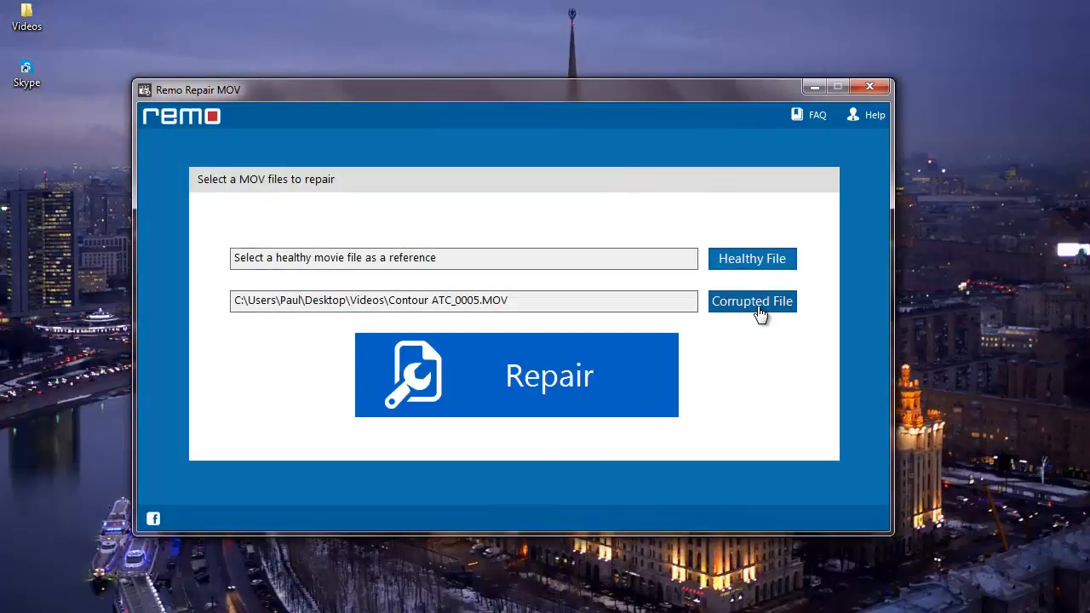
mouse_move(753, 265)
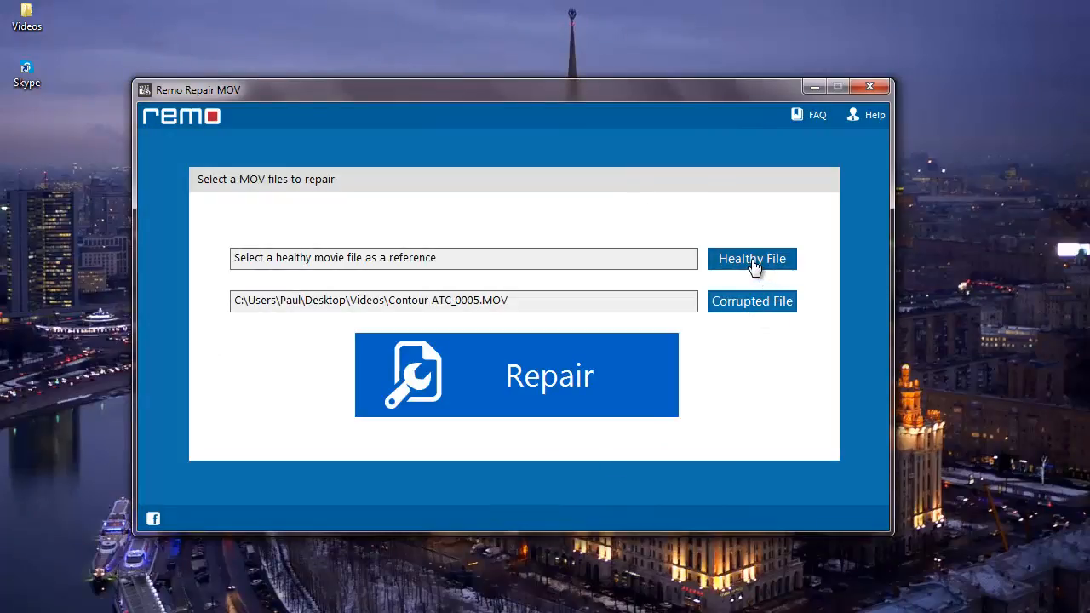
Load Contour ATC_0034.MOV from Videos as the healthy reference movie file
click(752, 259)
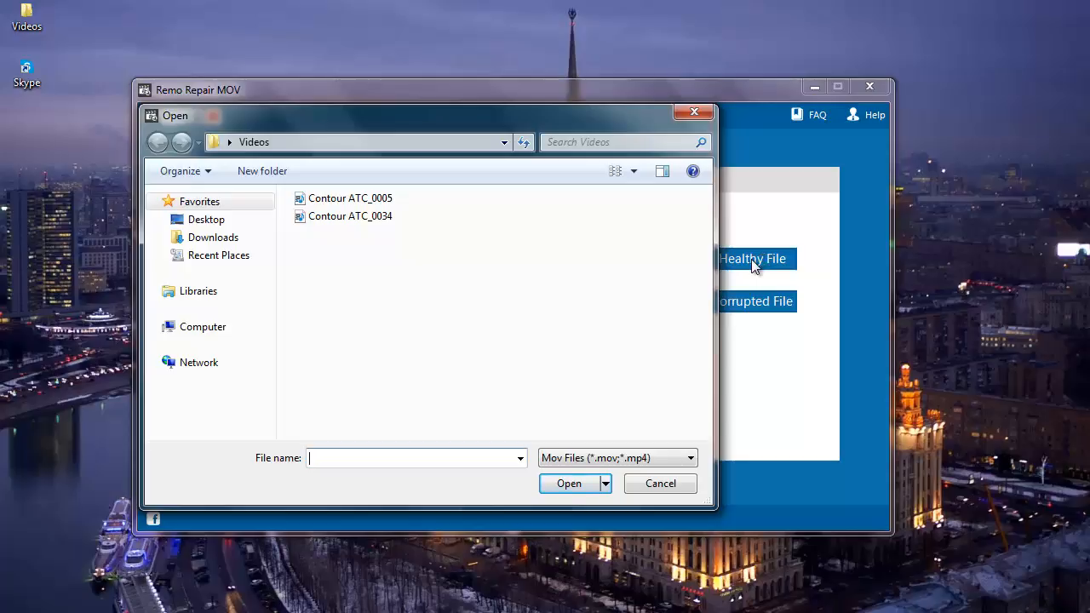
mouse_move(758, 260)
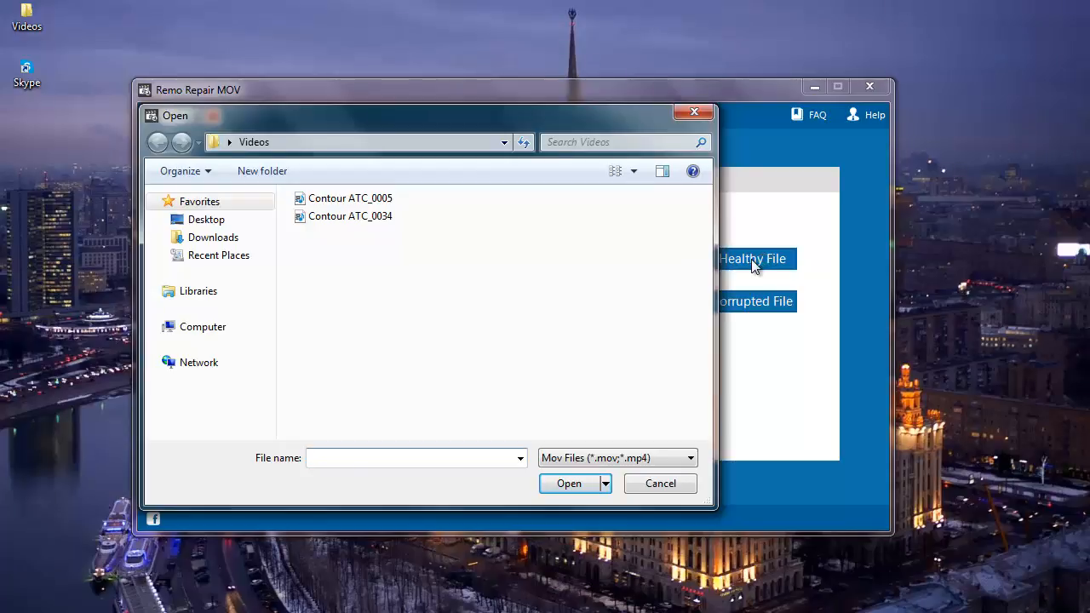
click(350, 216)
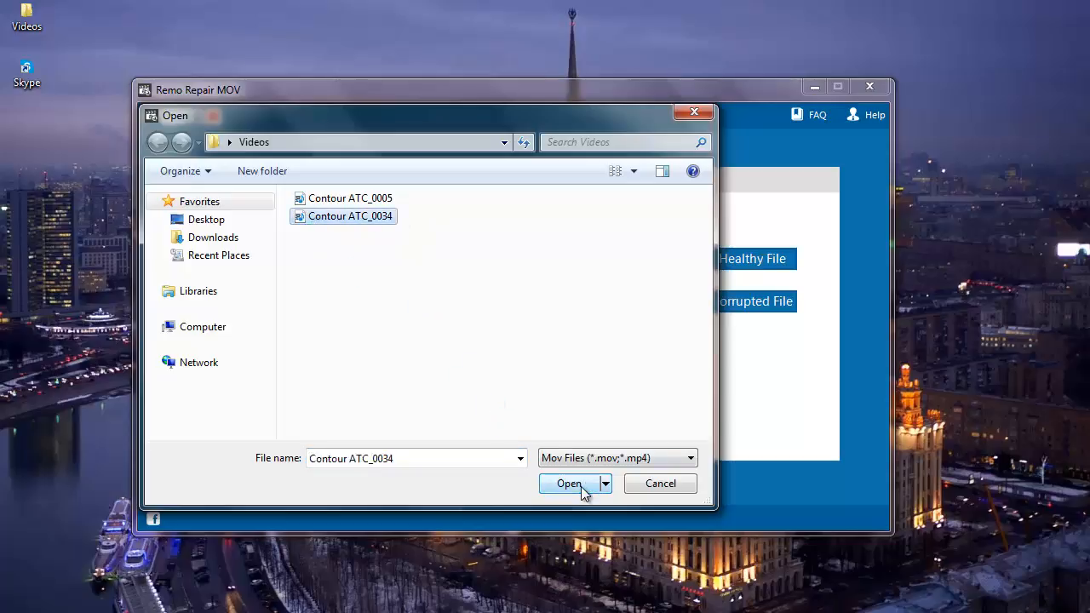
click(568, 483)
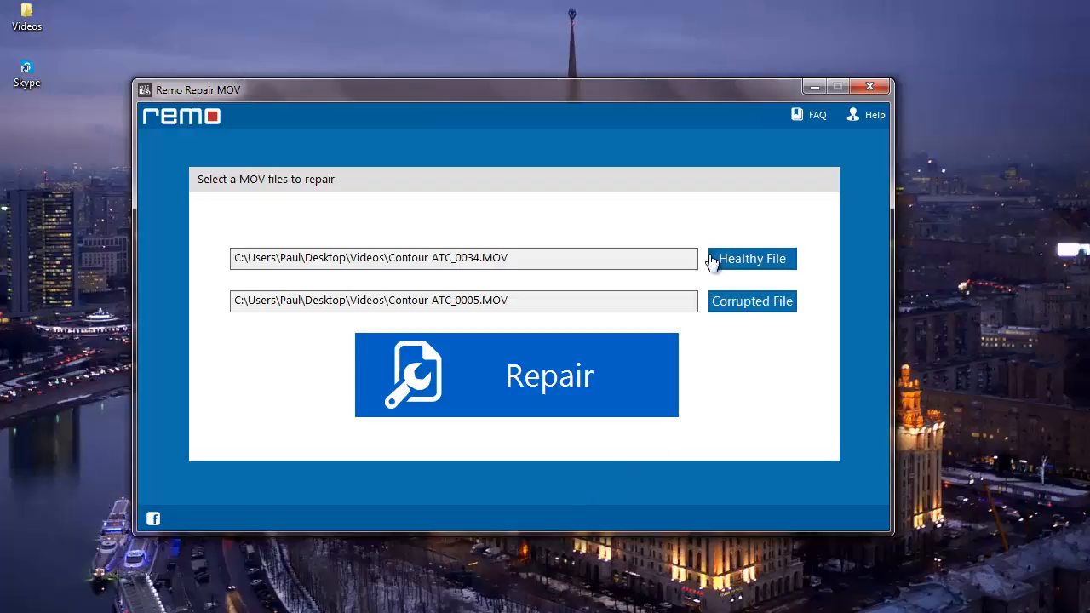
mouse_move(660, 303)
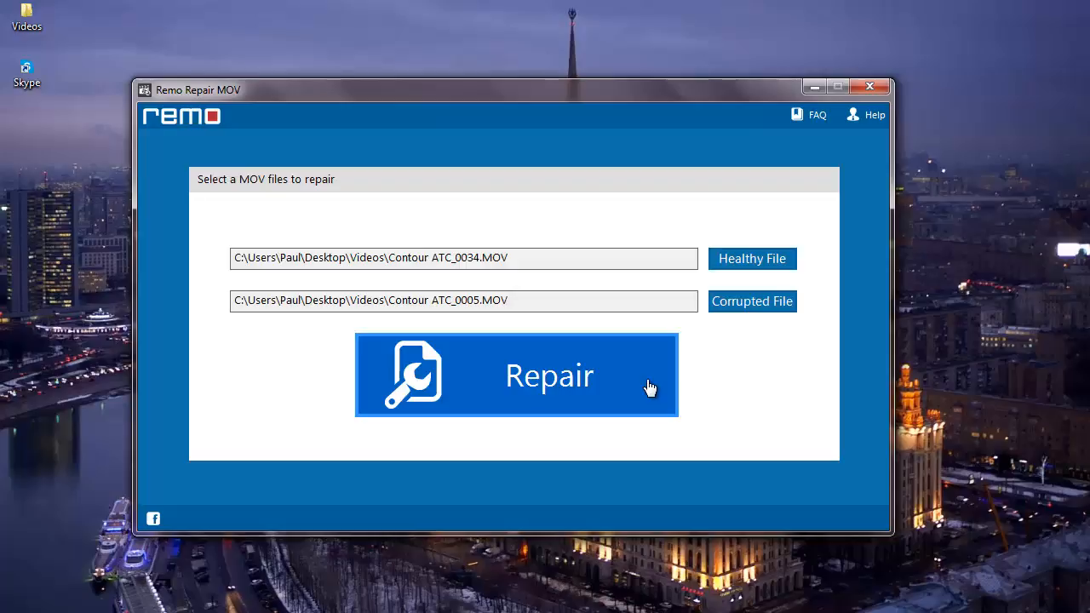
Repair the video into a 53.79 MB, 45-second file, then preview and close it
click(515, 376)
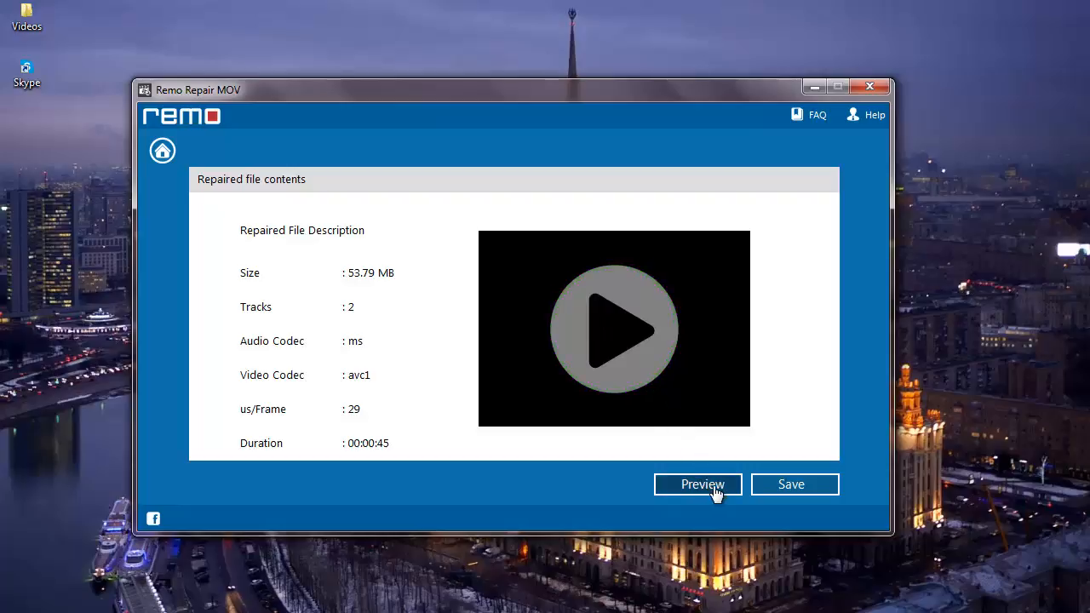
mouse_move(776, 494)
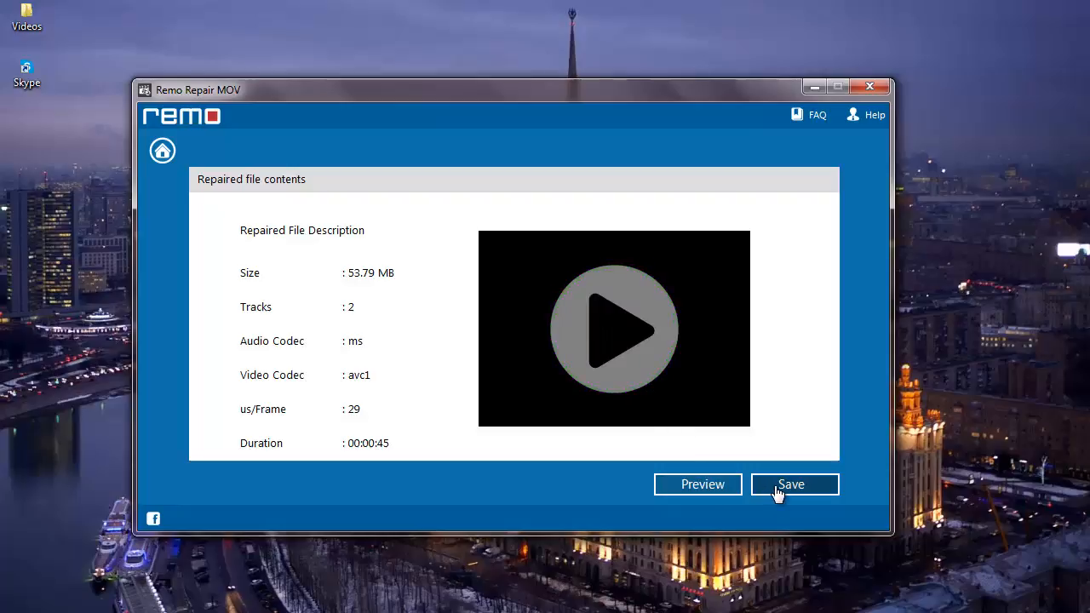
mouse_move(698, 492)
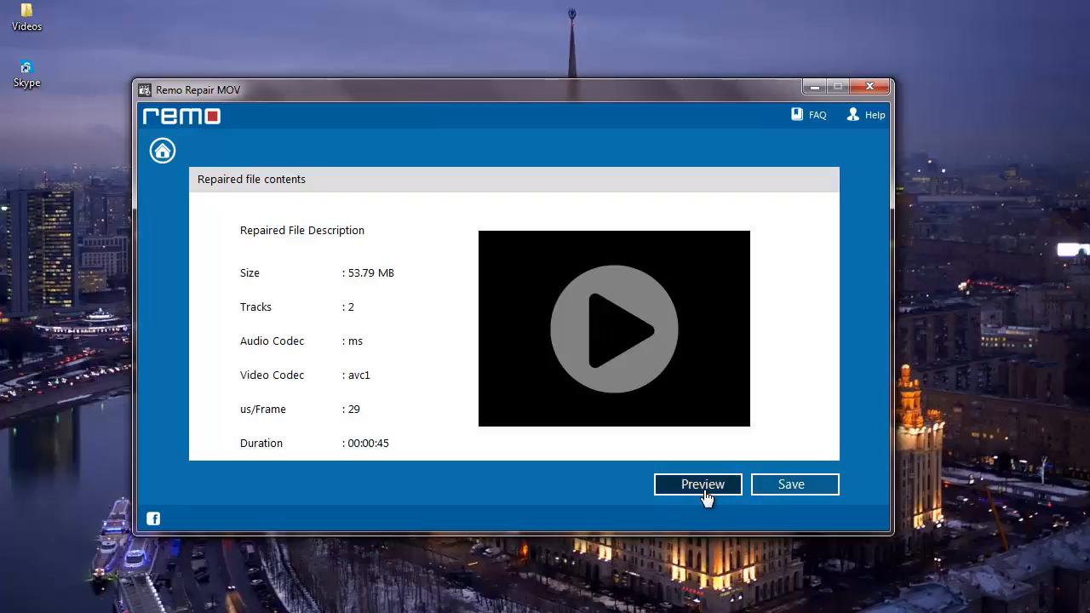
click(697, 484)
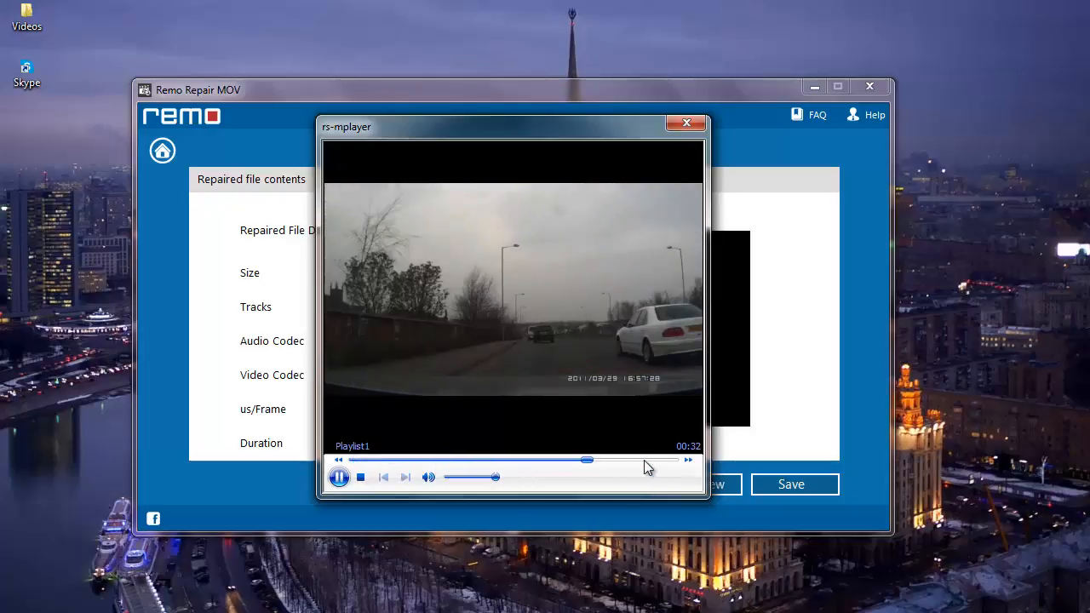
click(686, 123)
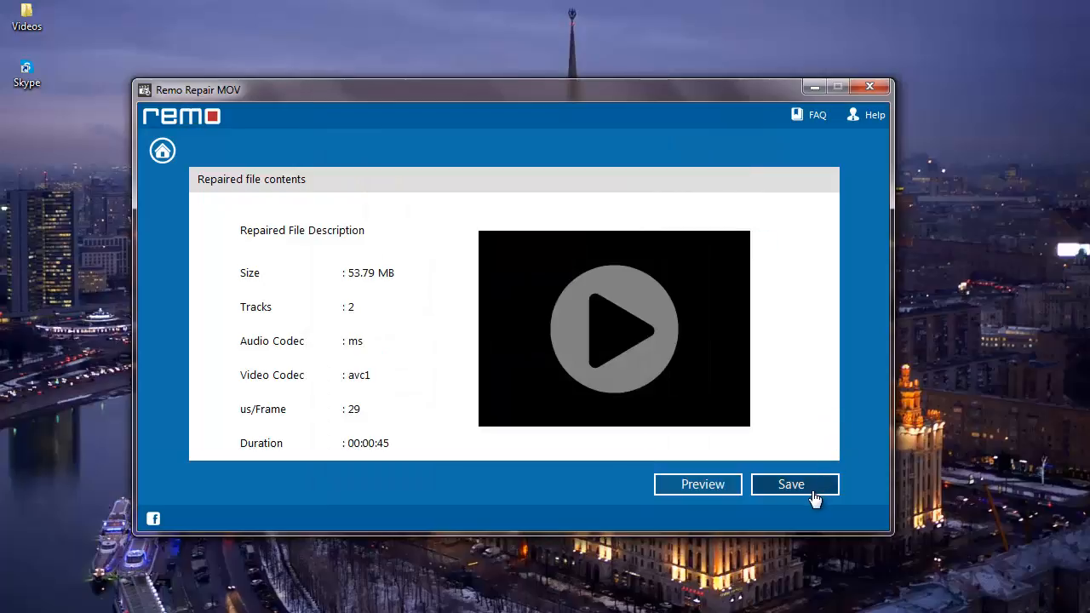
click(790, 483)
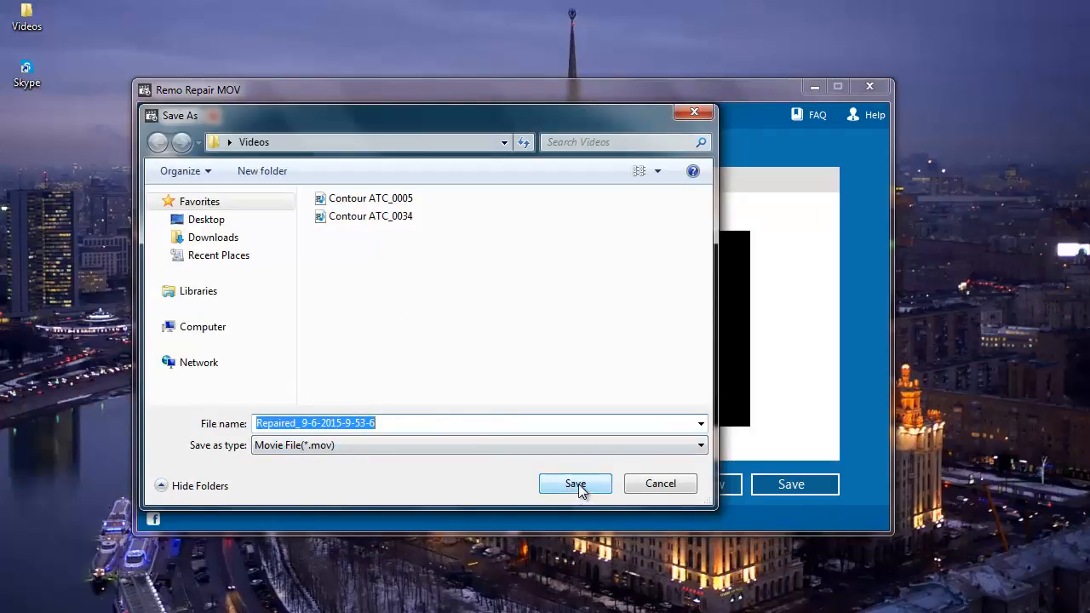
click(575, 483)
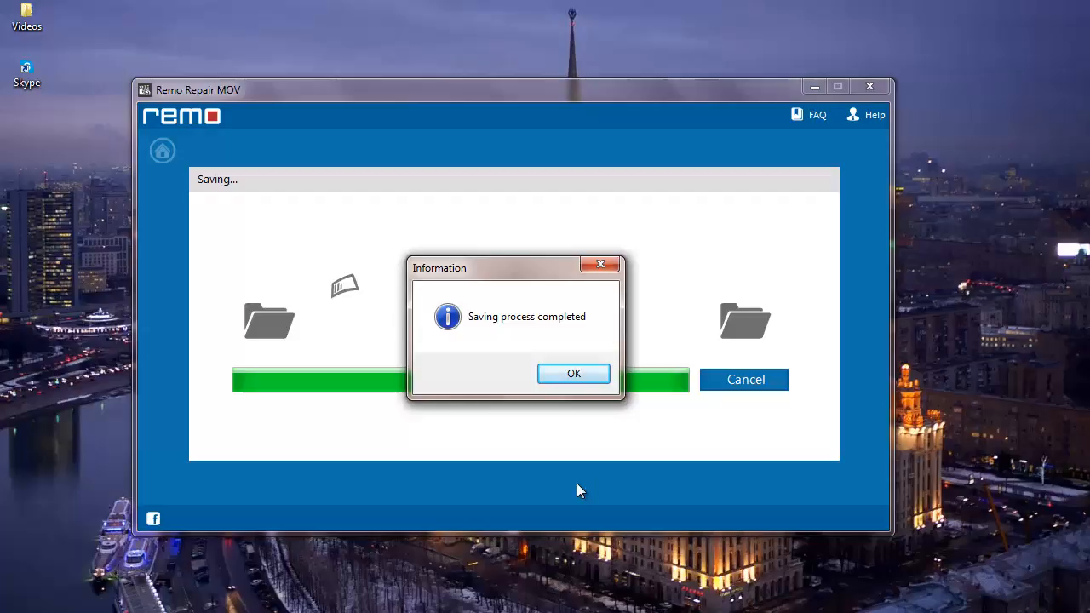
click(573, 374)
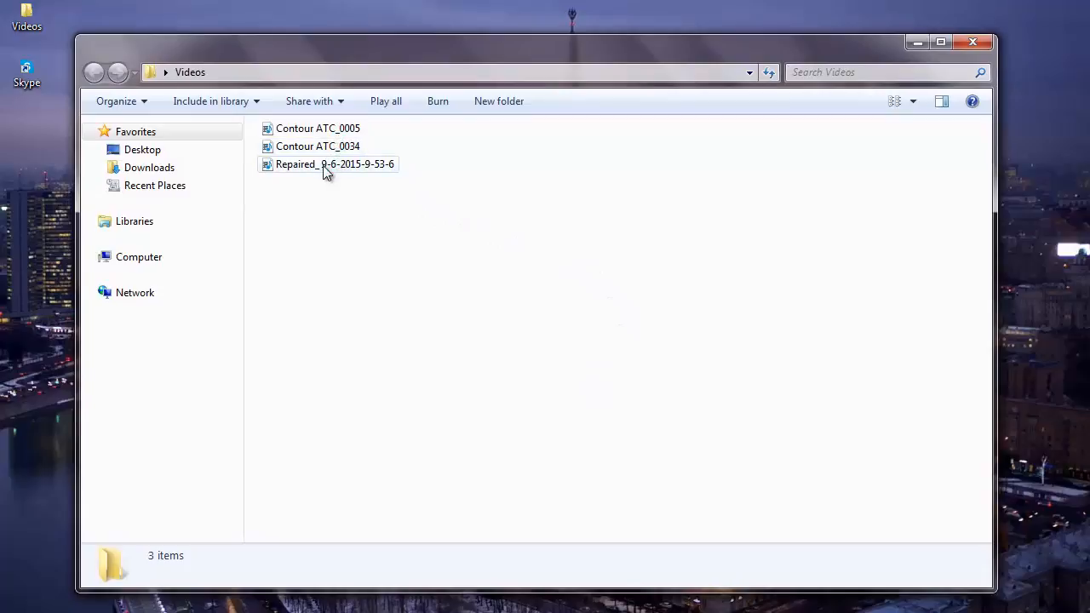
click(335, 163)
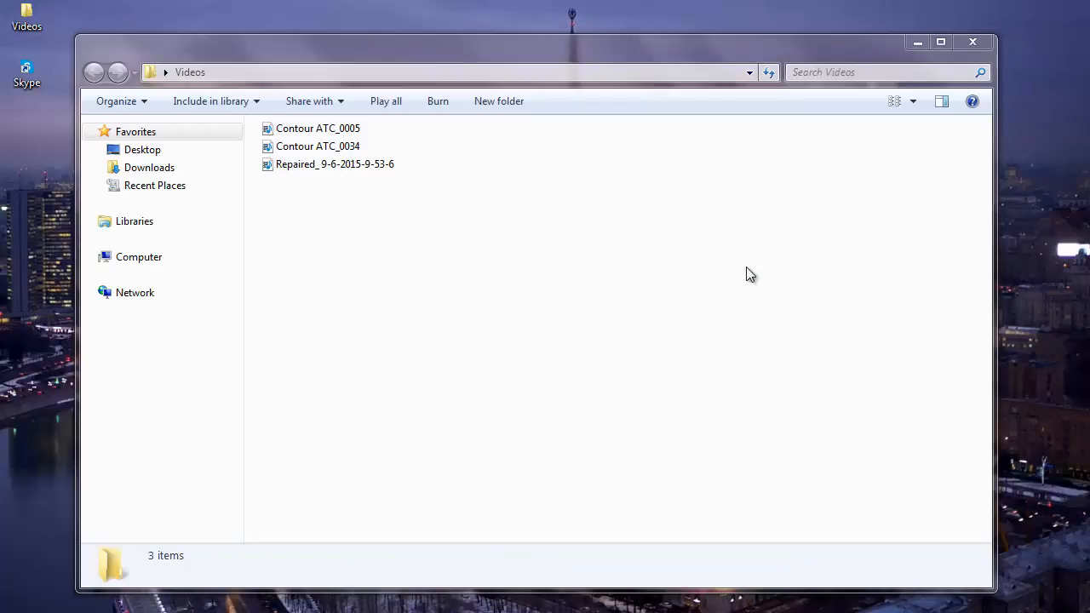
click(334, 163)
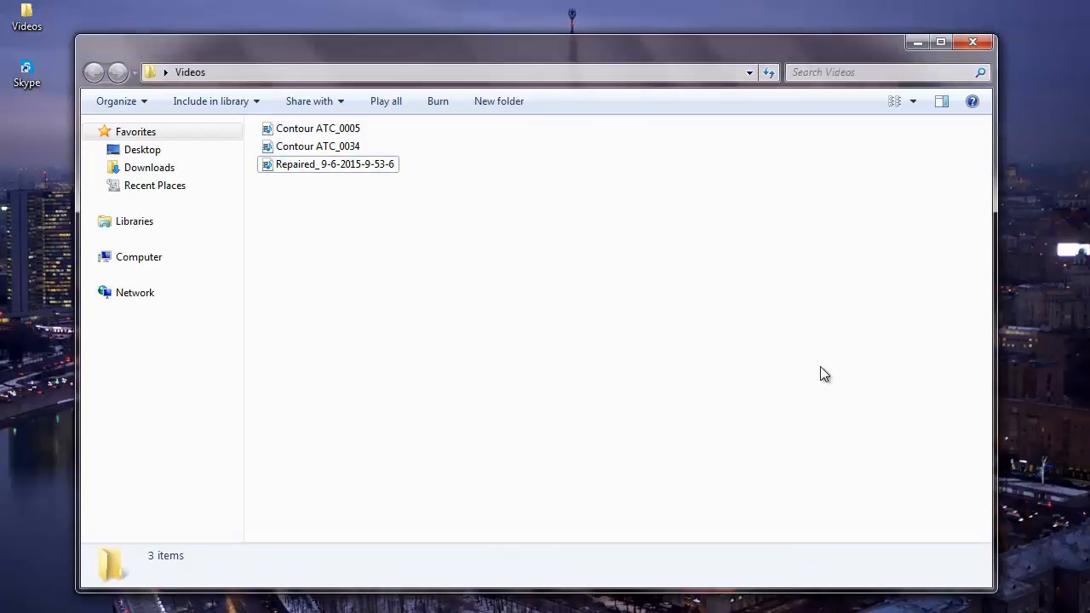